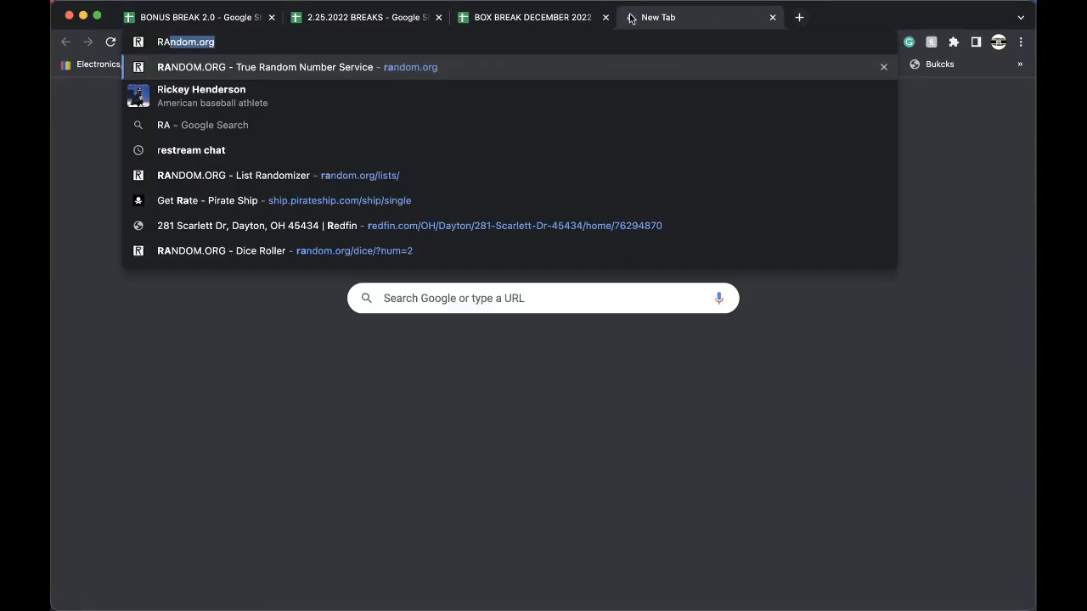
Shuffle the 116 spot numbers in RANDOM.ORG's List Randomizer and return to the box break spreadsheet.
left_click(263, 68)
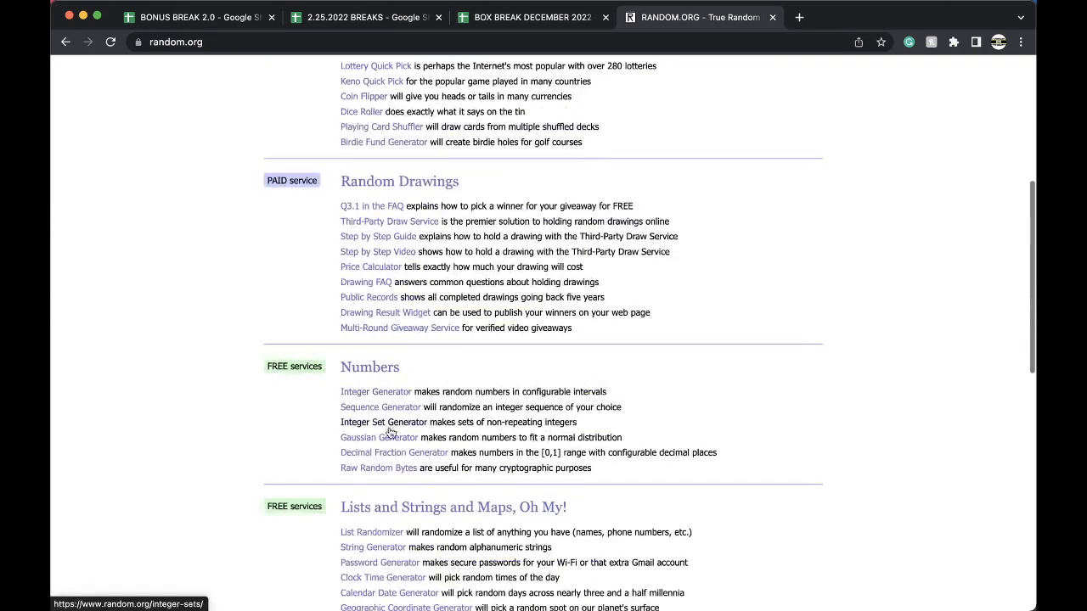
left_click(372, 533)
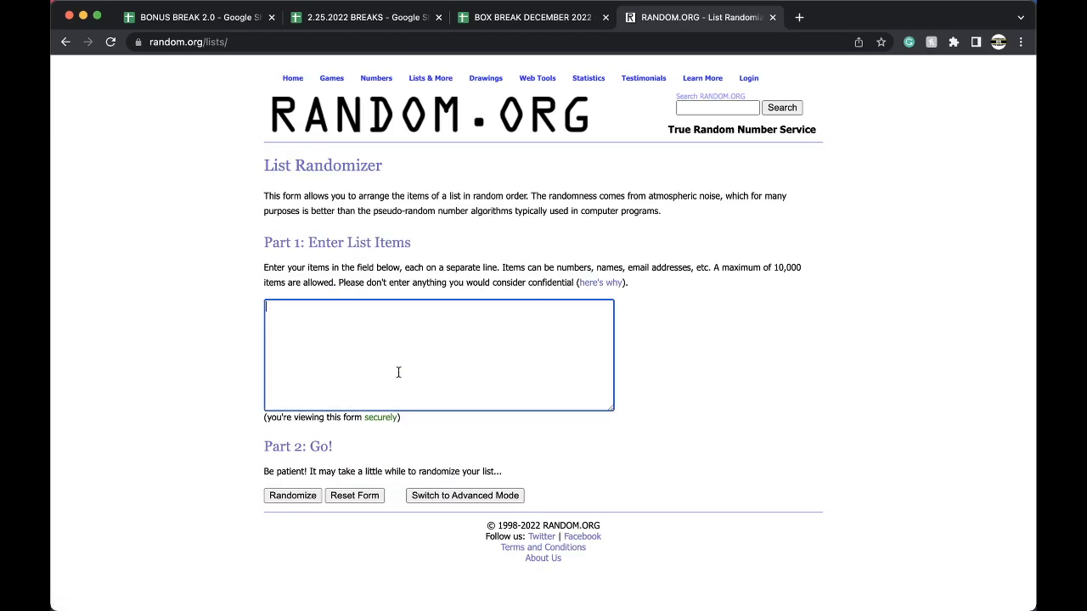
left_click(292, 496)
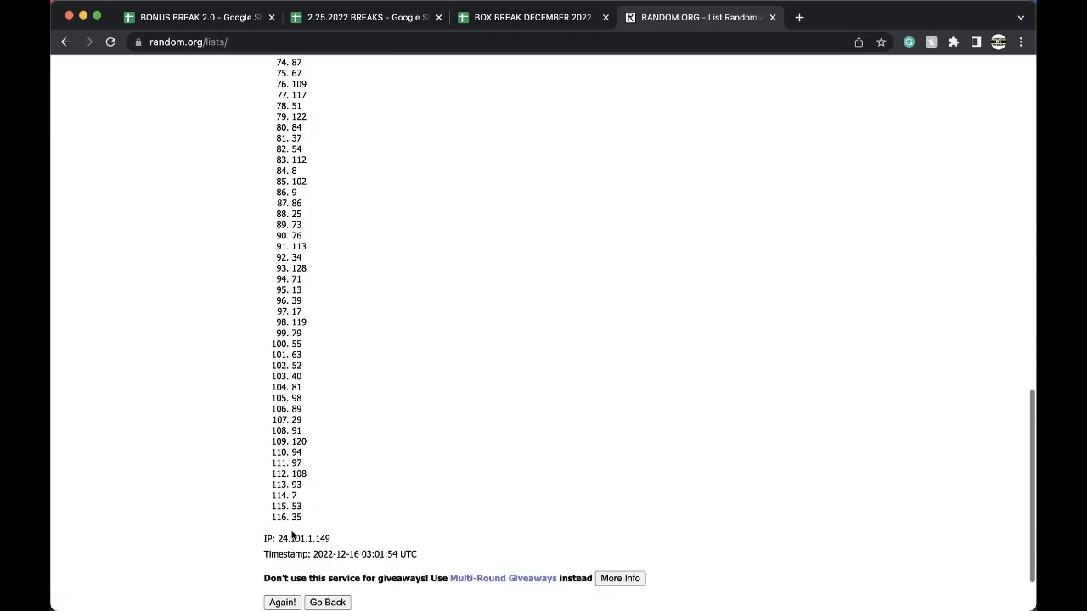
left_click(282, 601)
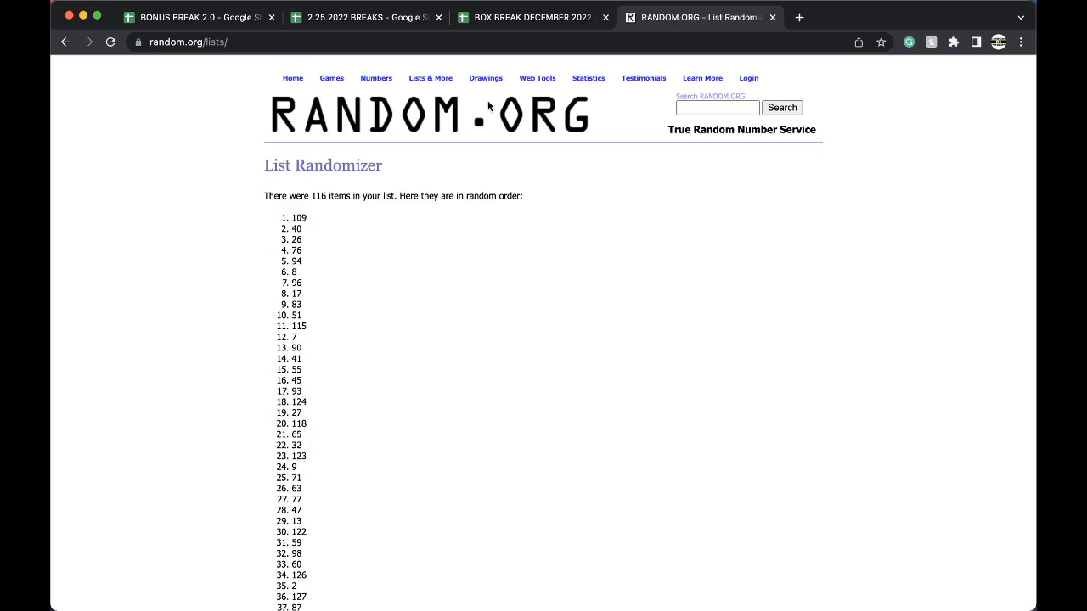
left_click(531, 17)
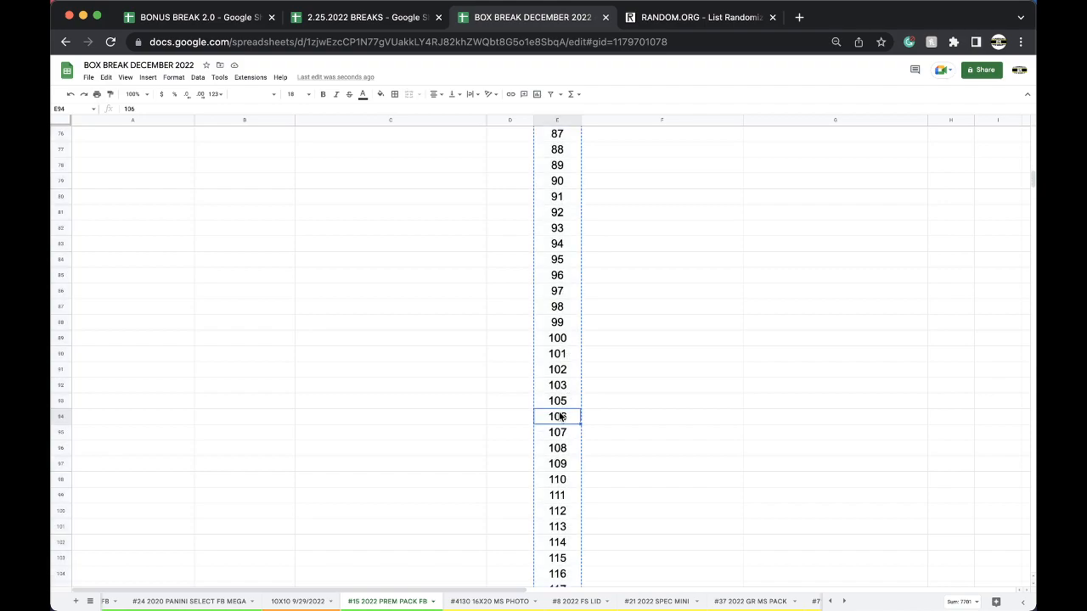
Duplicate the premium pack division sheet into a new #16 tab and clear its copied names.
left_click(382, 95)
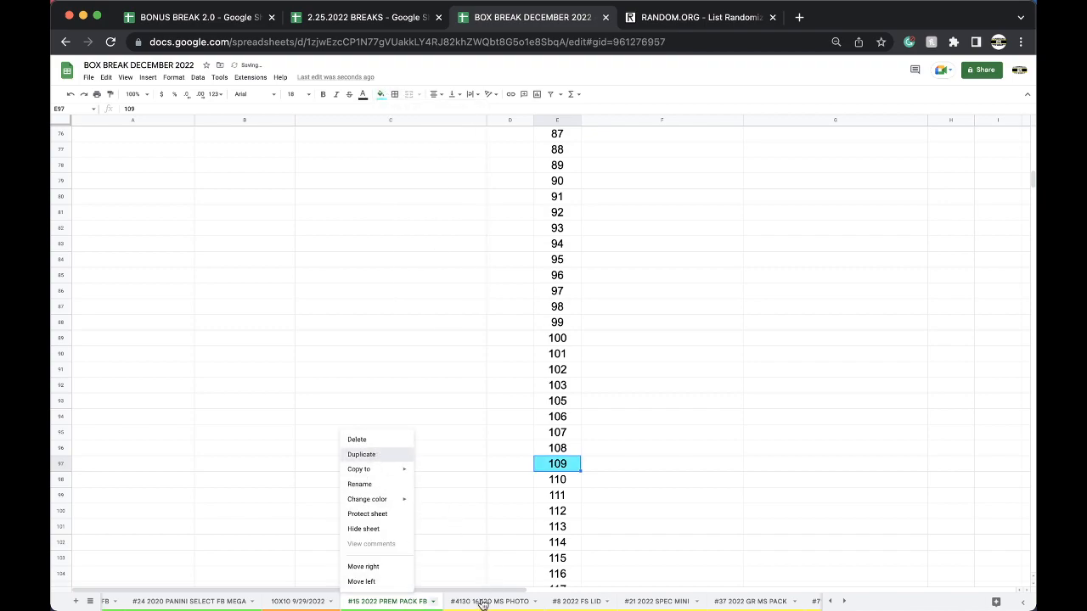
left_click(360, 455)
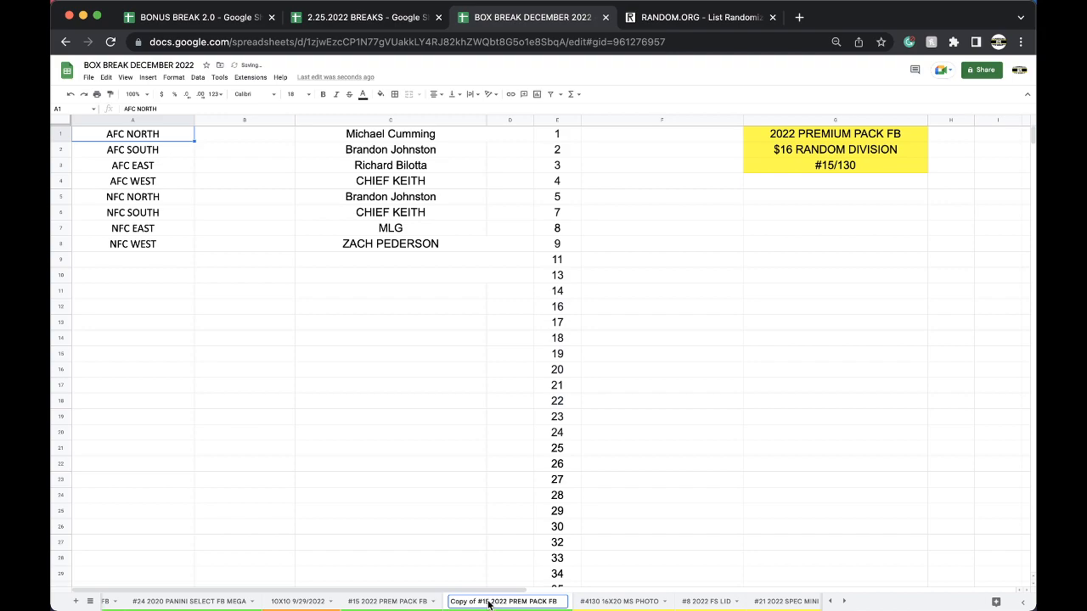
left_click(486, 600)
type("6")
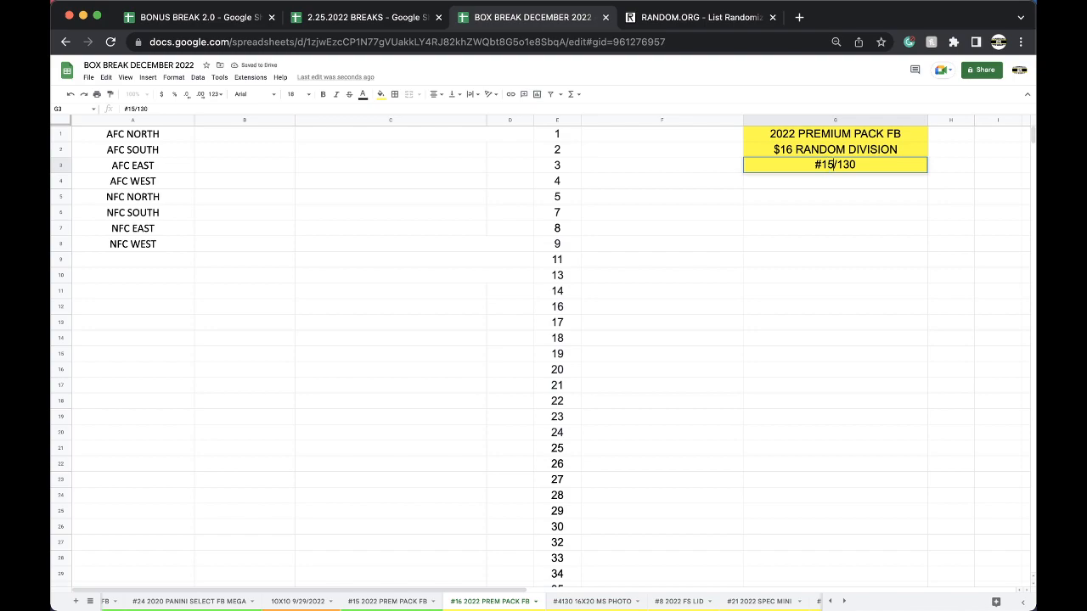
Move the copied #16 sheet tab further right along the sheet tabs.
scroll("down", 3)
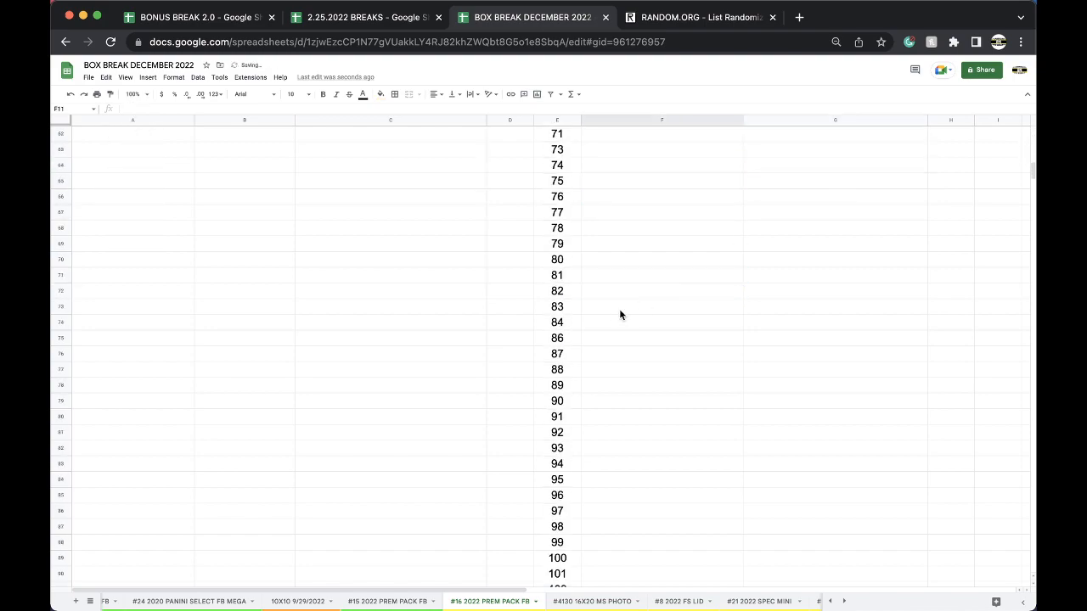
right_click(557, 163)
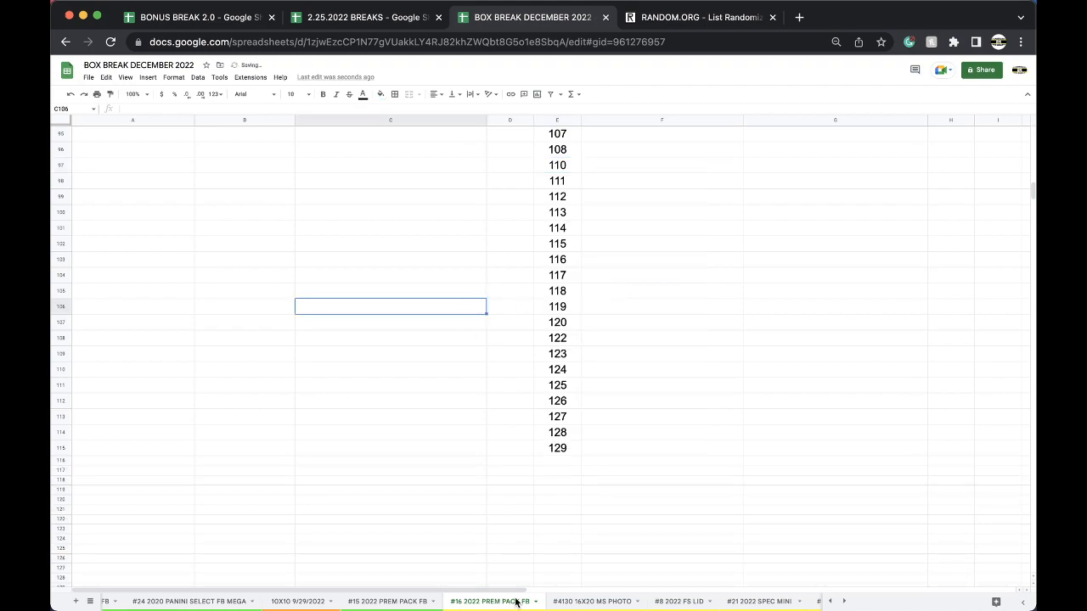
left_click(493, 598)
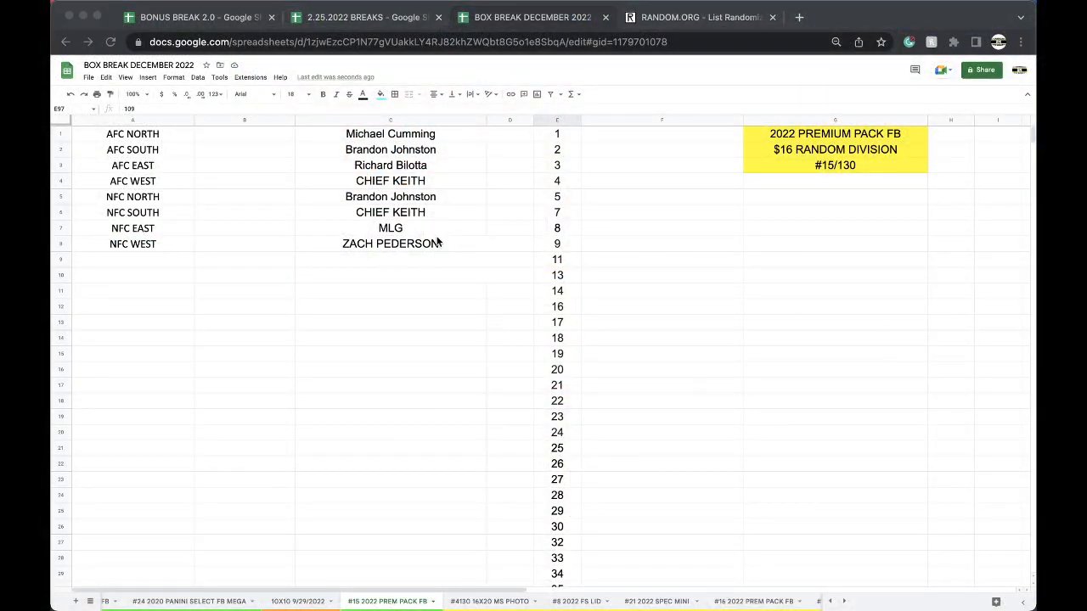
left_click(489, 601)
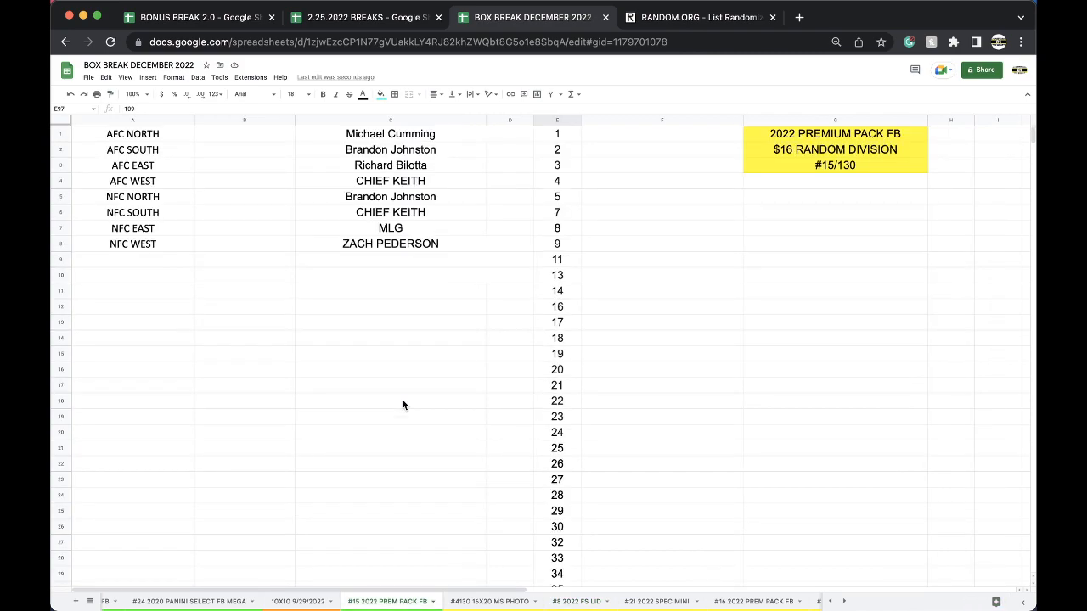
mouse_move(394, 129)
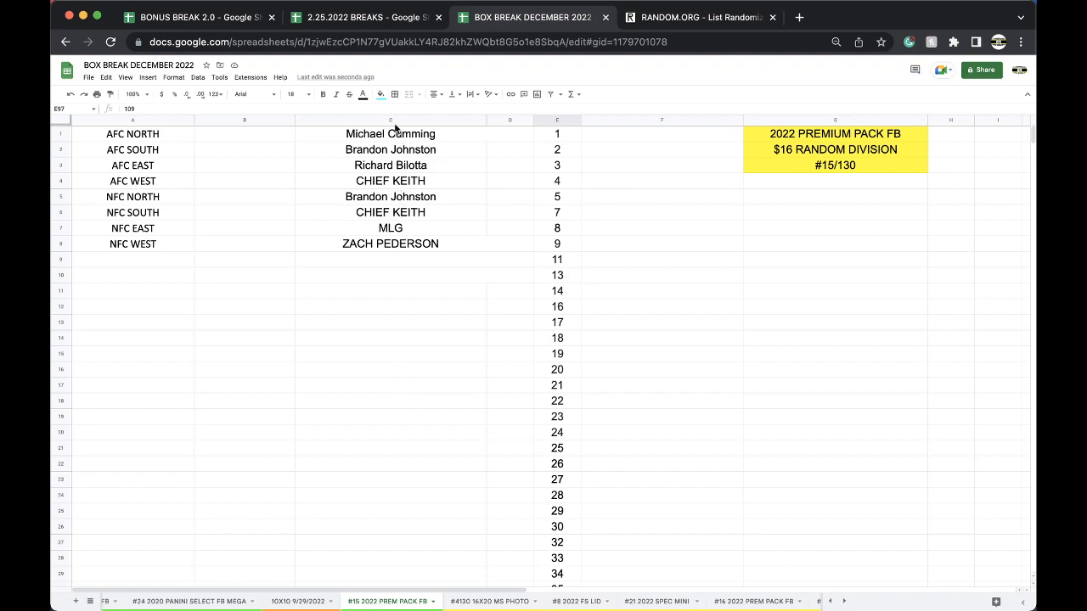
left_click_drag(391, 133, 390, 165)
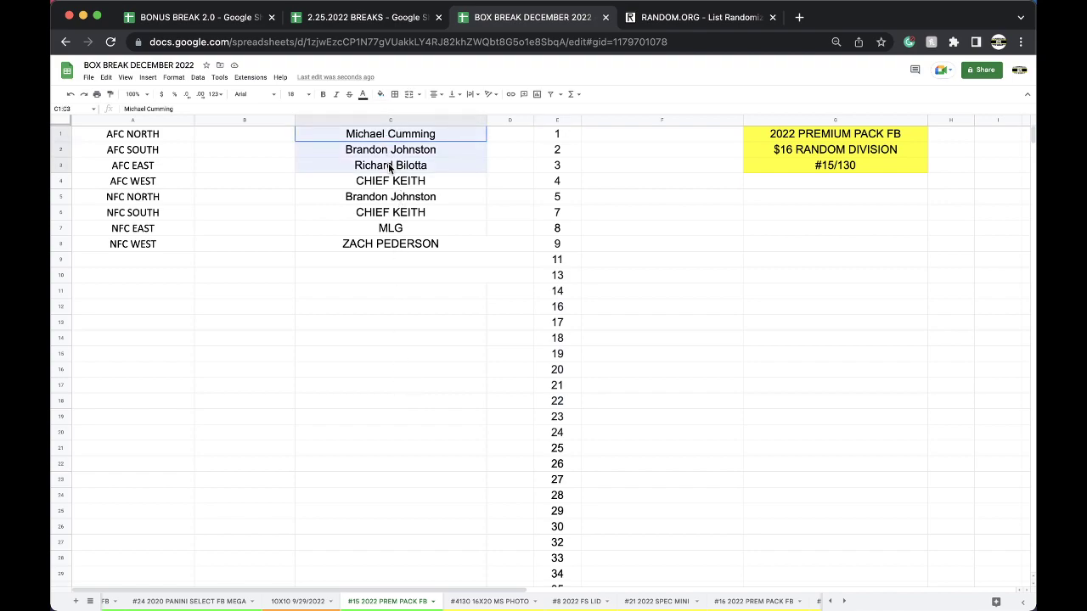
left_click(390, 180)
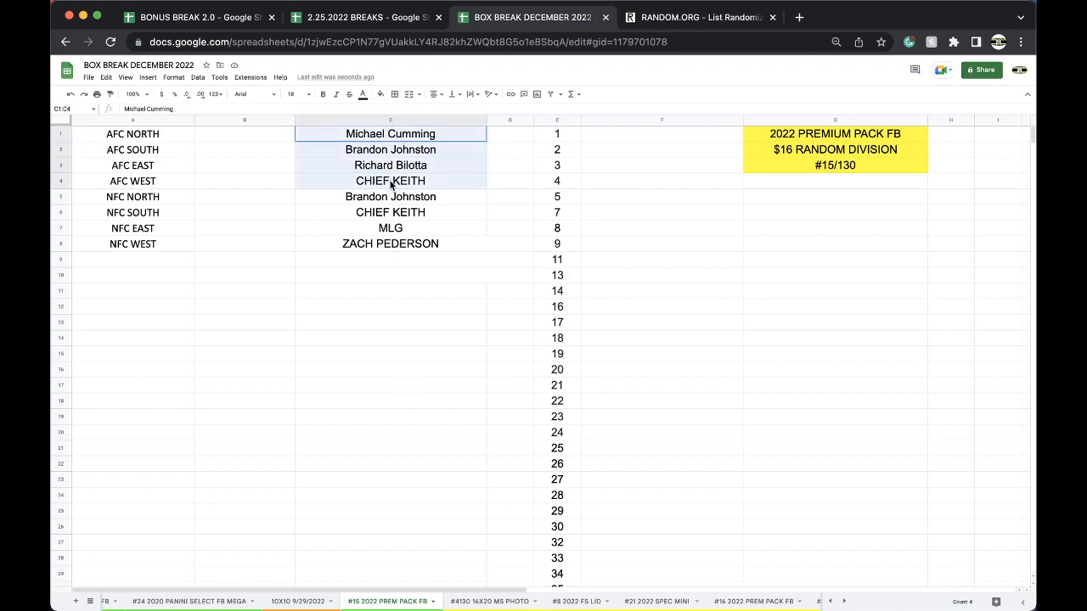
left_click_drag(390, 133, 390, 245)
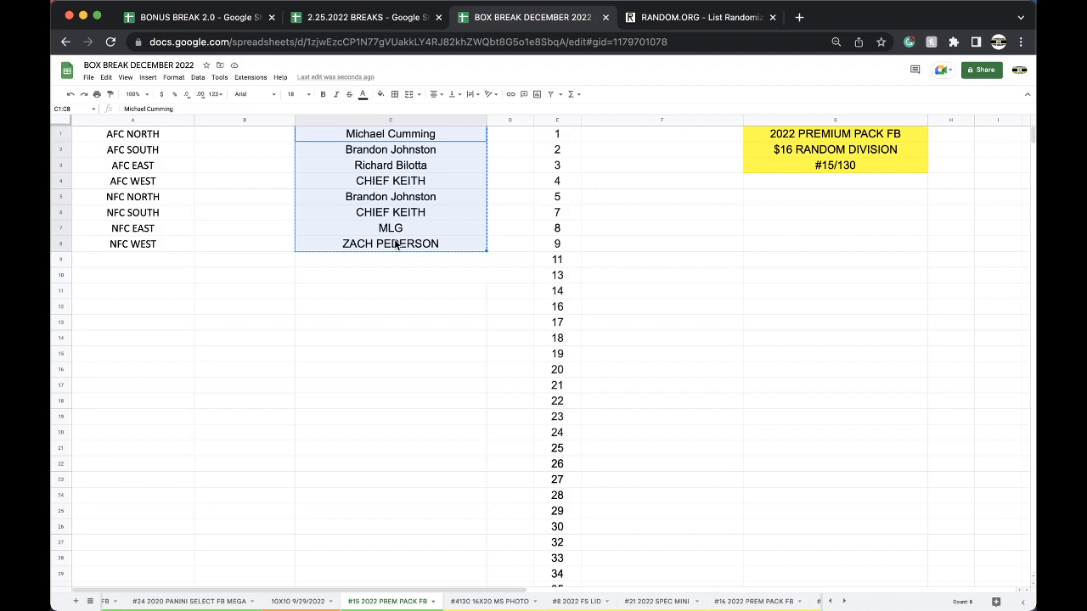
Randomize the eight pasted names in List Randomizer and shuffle once more.
left_click(707, 17)
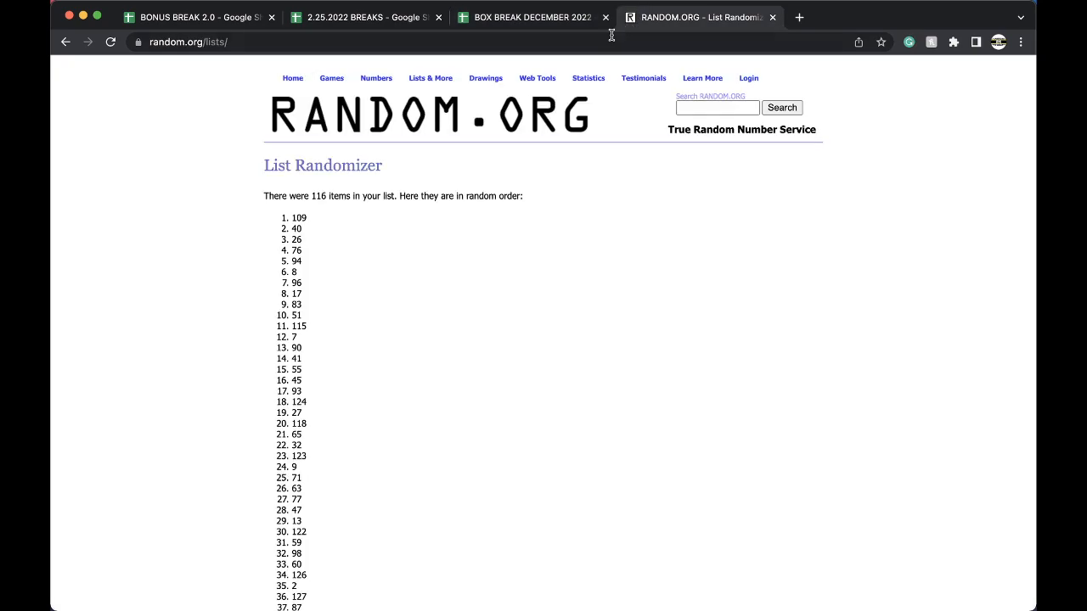
left_click(65, 41)
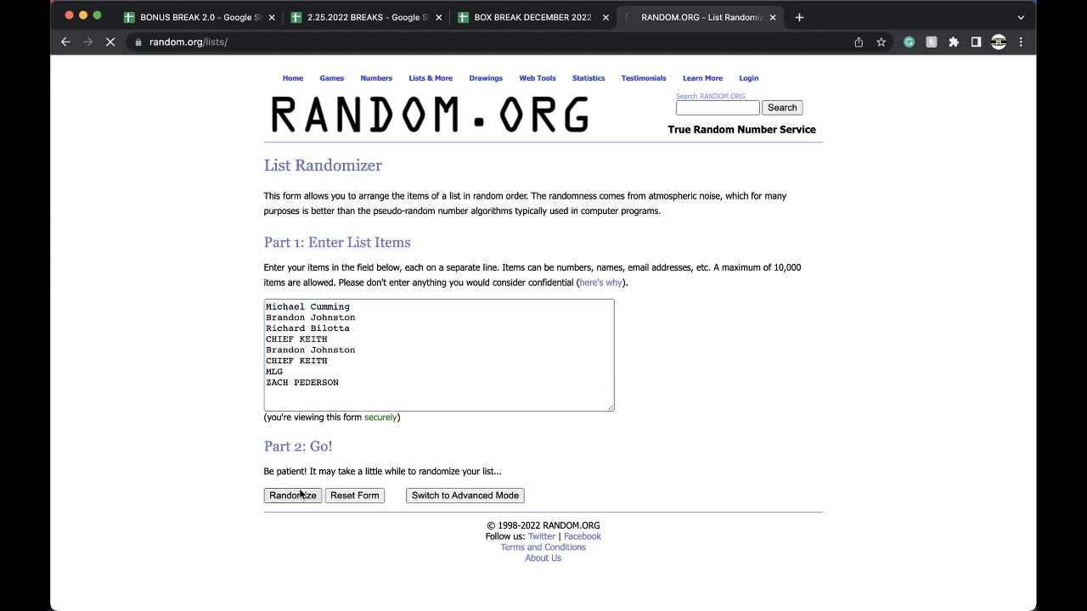
left_click(292, 495)
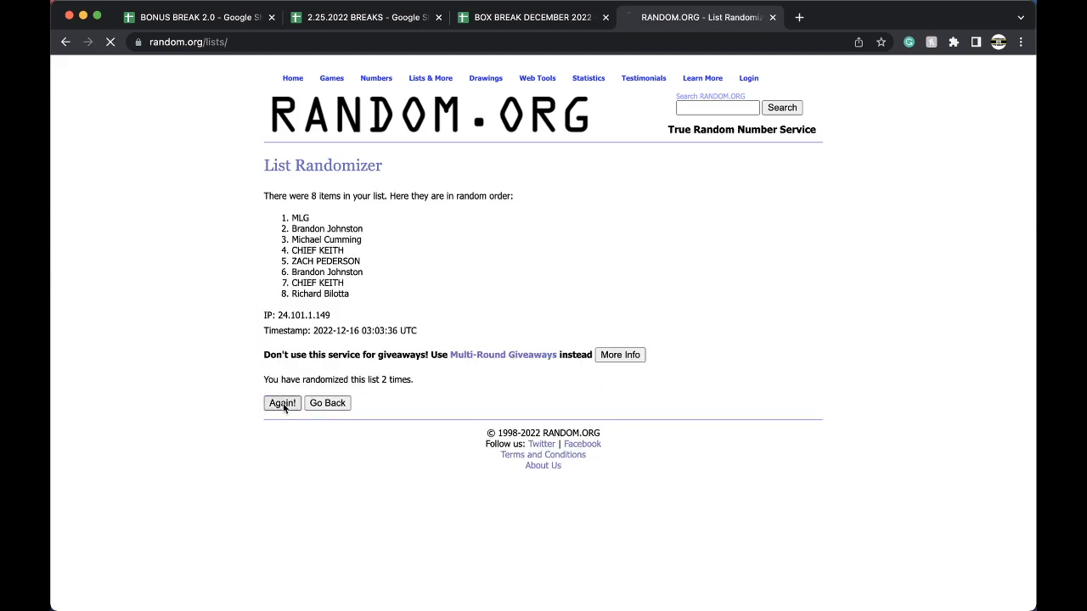
left_click(282, 402)
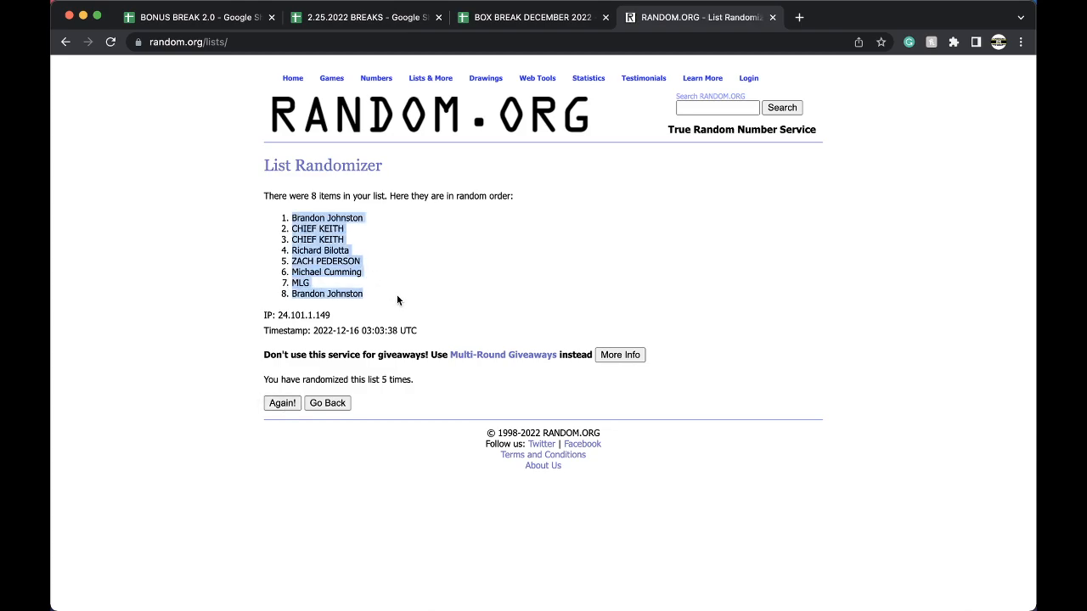
Paste the shuffled names beside the eight NFL divisions on #16 and match the sheet's formatting.
left_click(523, 17)
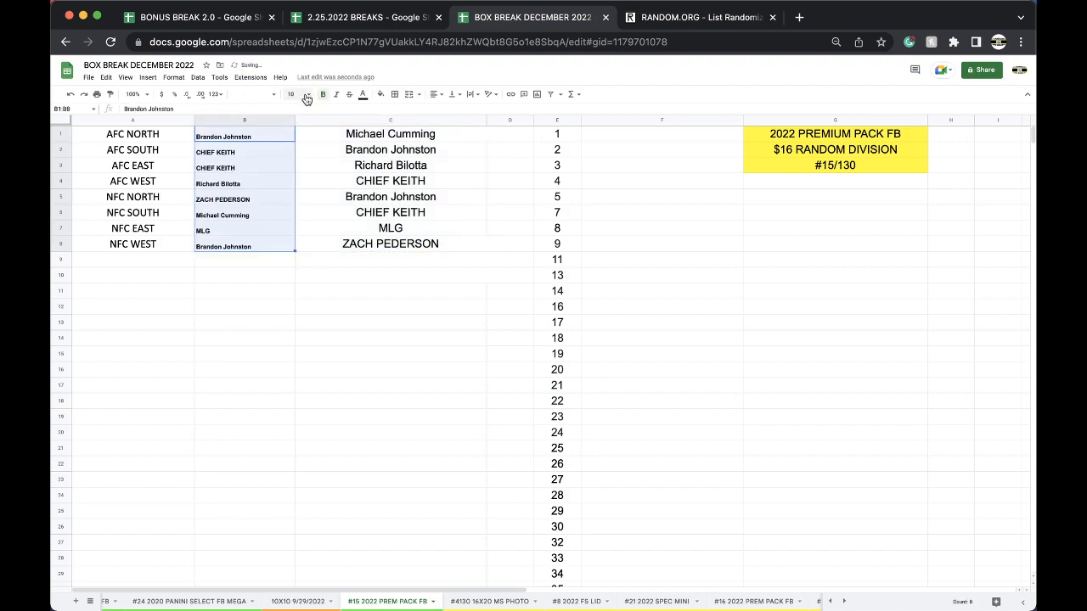
left_click(306, 96)
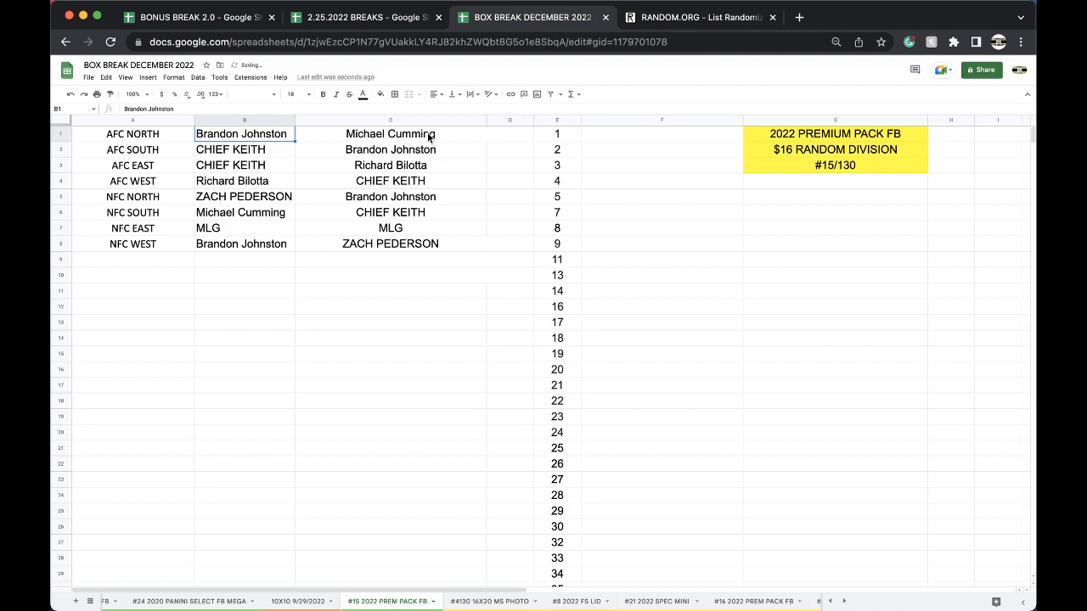
left_click(243, 180)
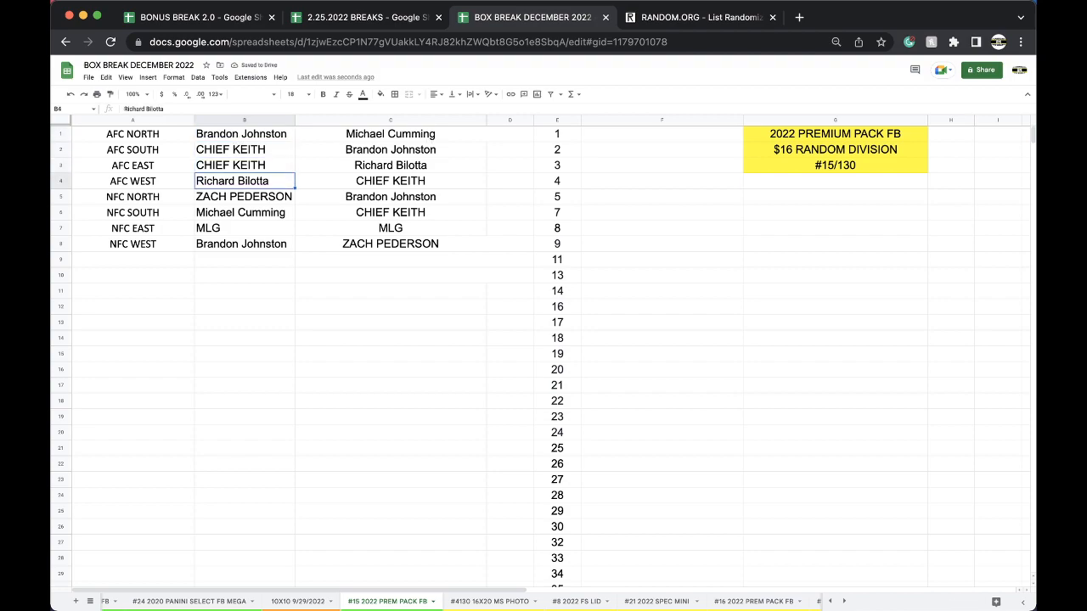
left_click(245, 212)
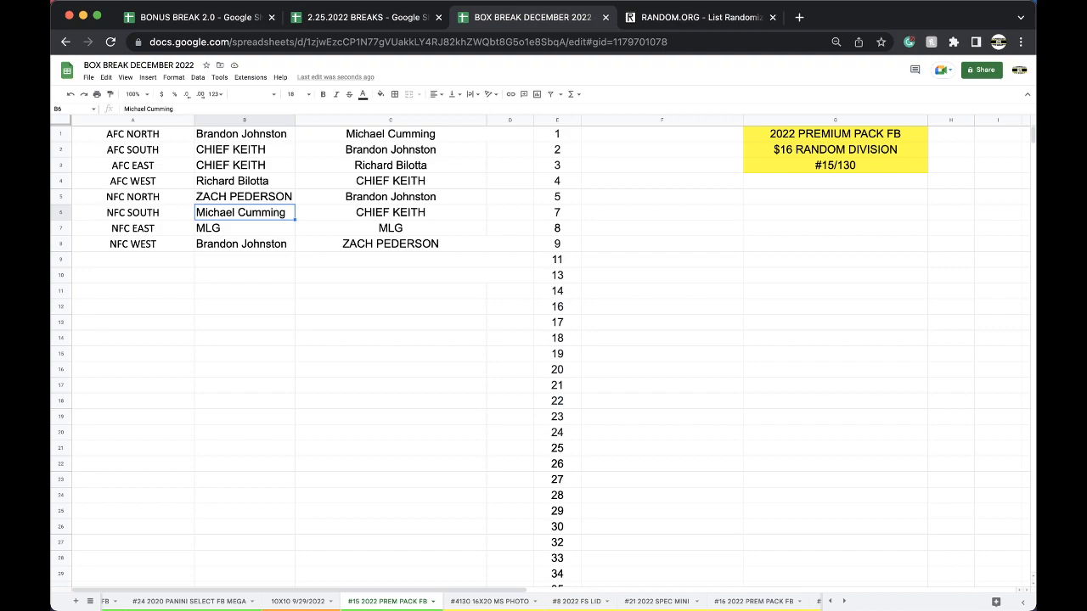
left_click(245, 227)
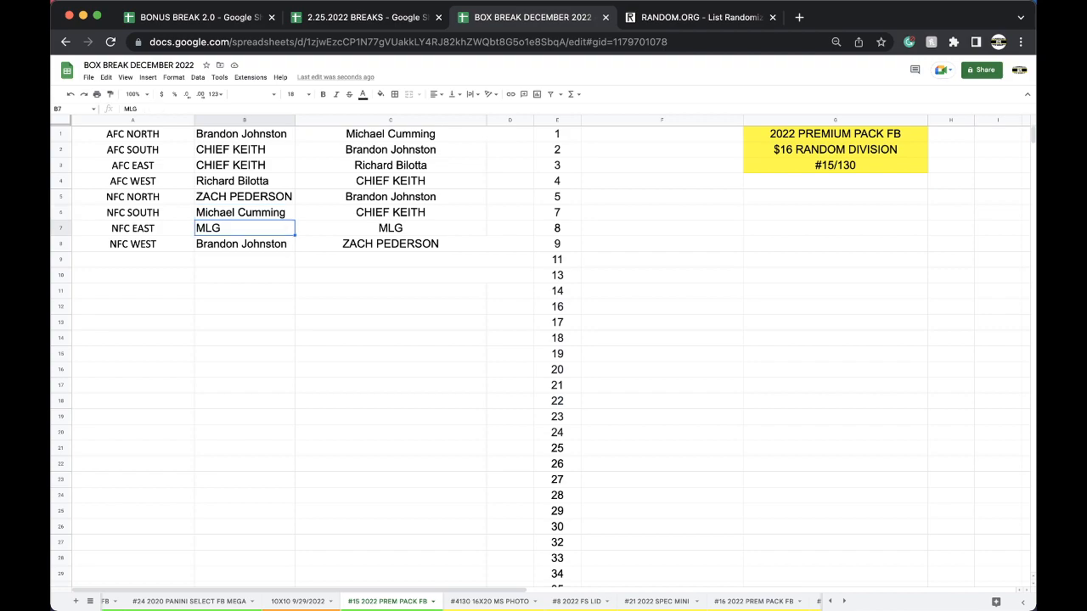
left_click(244, 244)
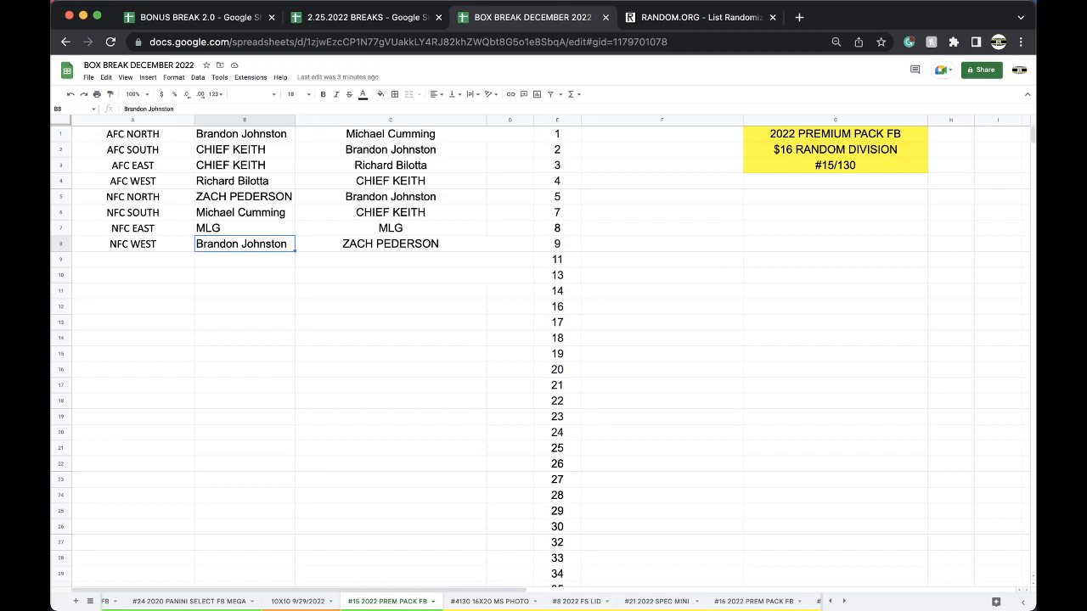
left_click(391, 133)
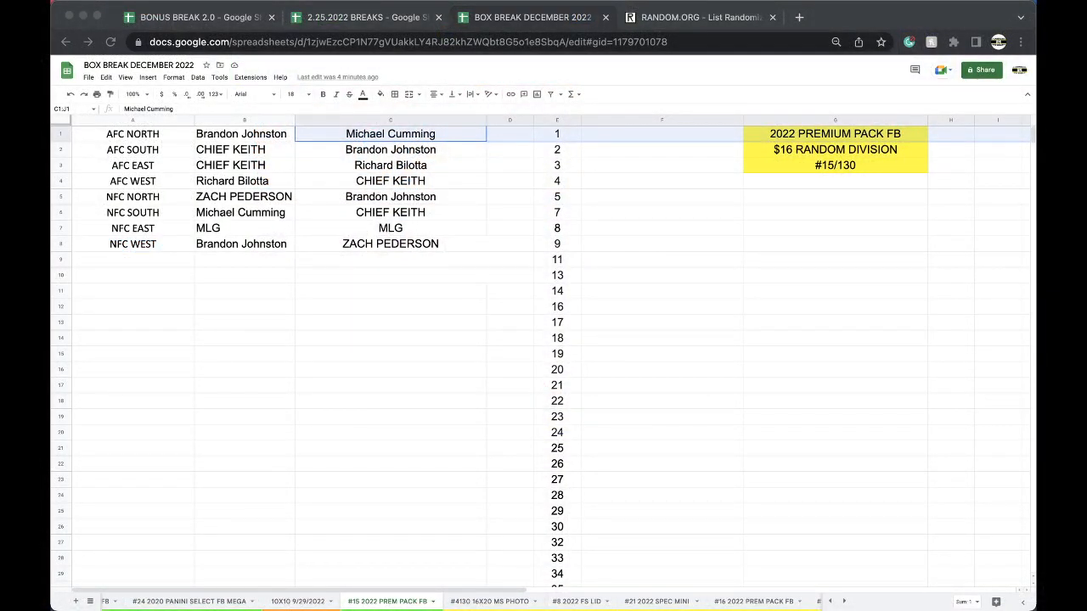
left_click(245, 180)
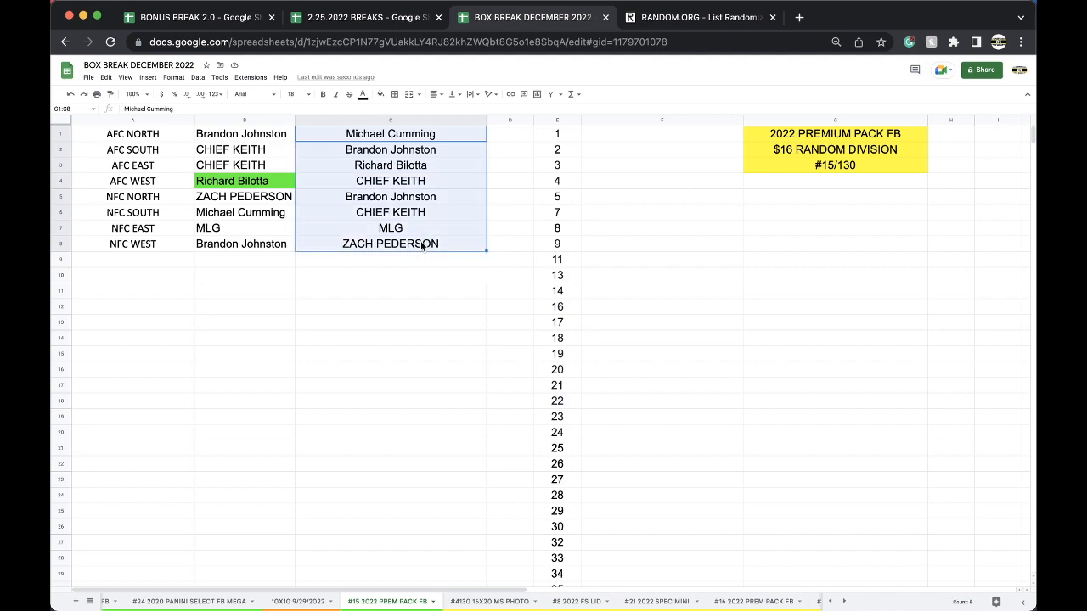
left_click(710, 17)
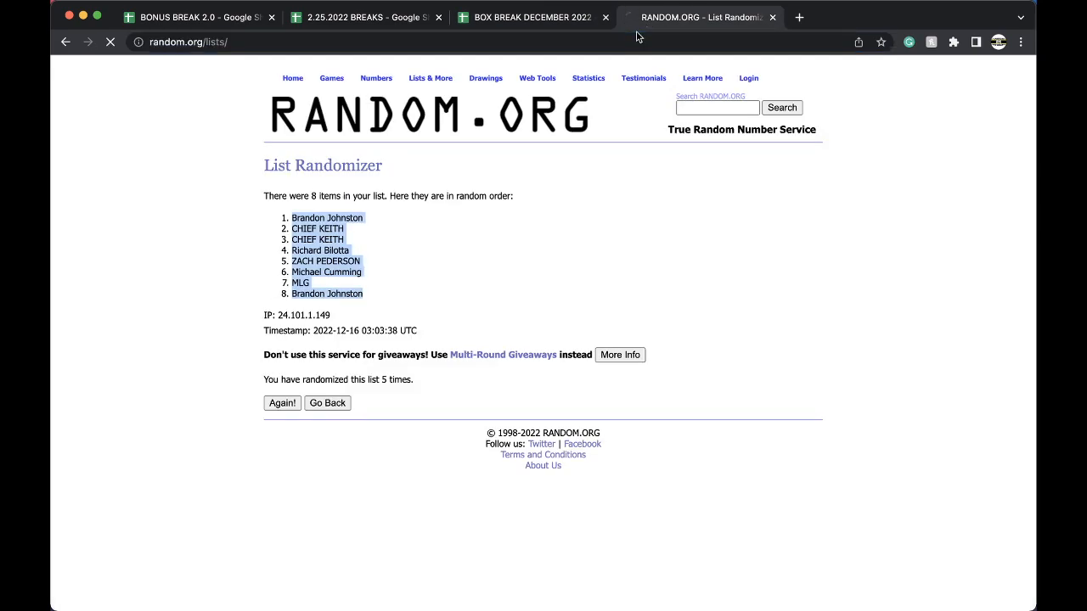
left_click(326, 402)
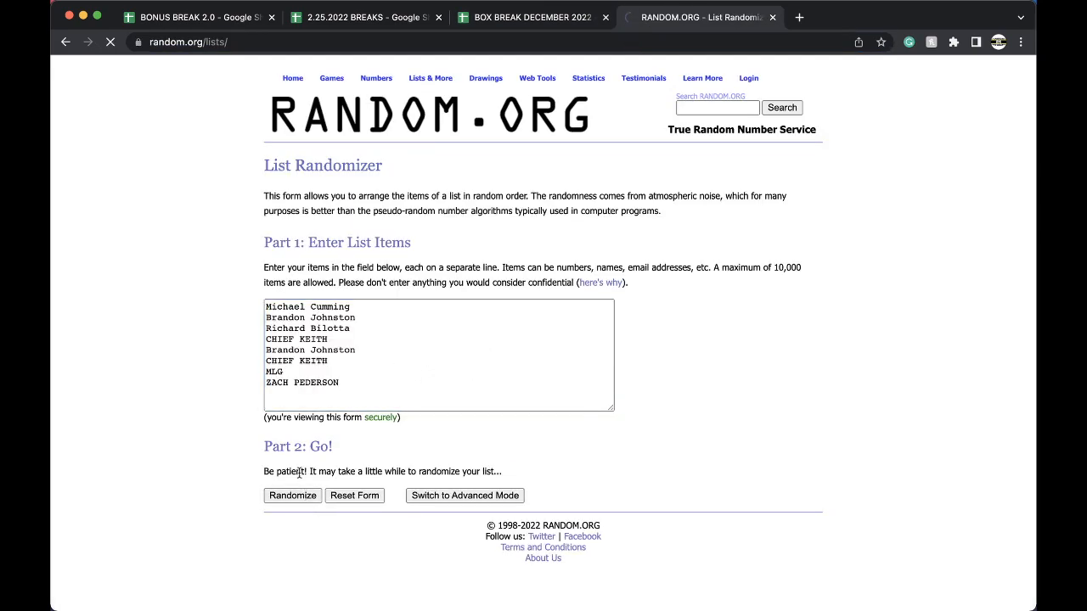
left_click(292, 496)
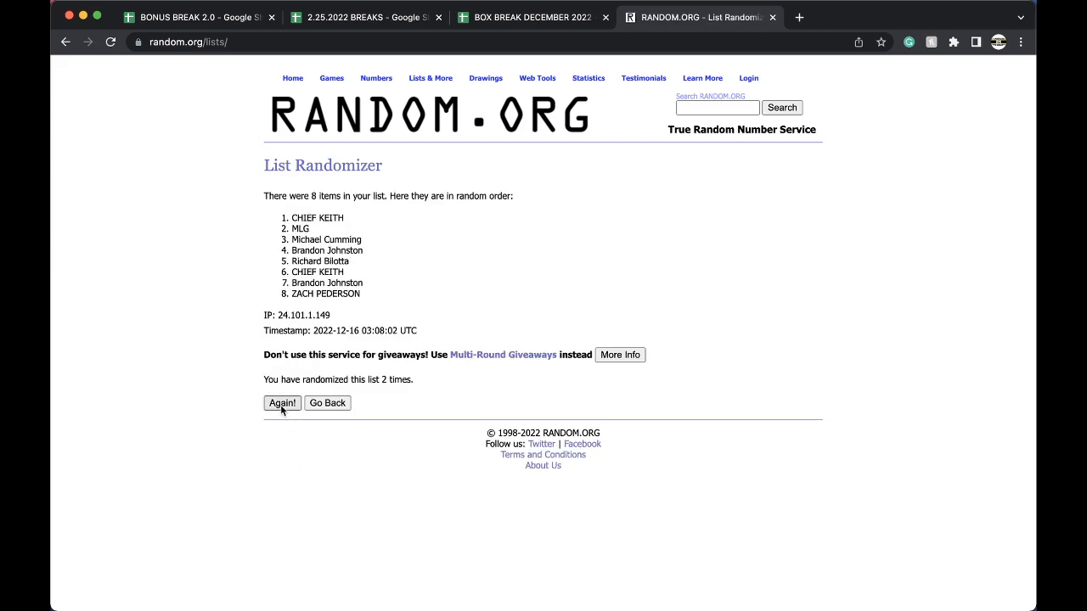
left_click(282, 402)
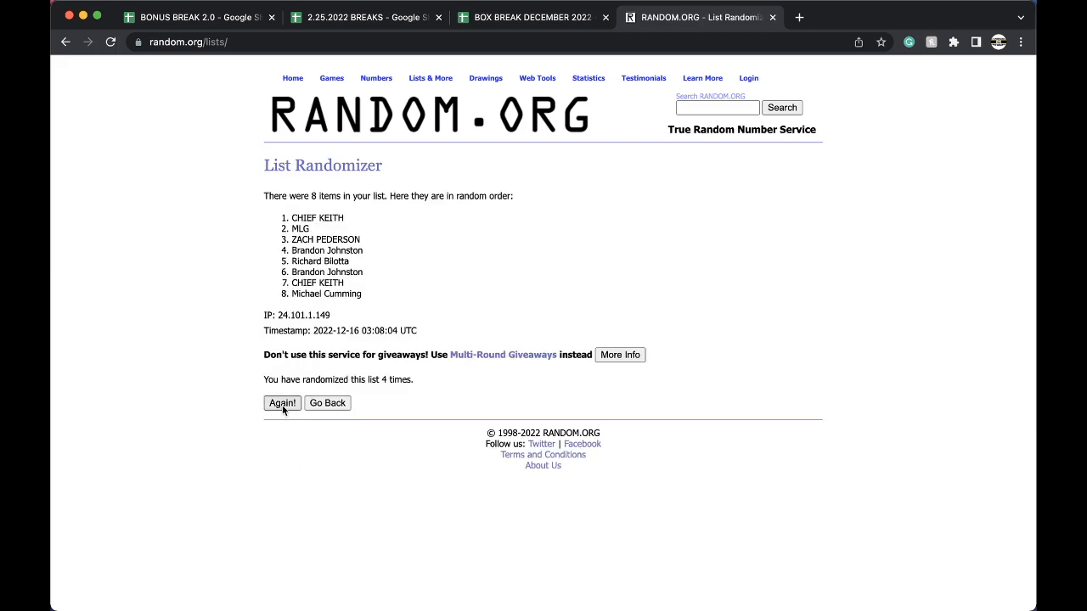
left_click(282, 402)
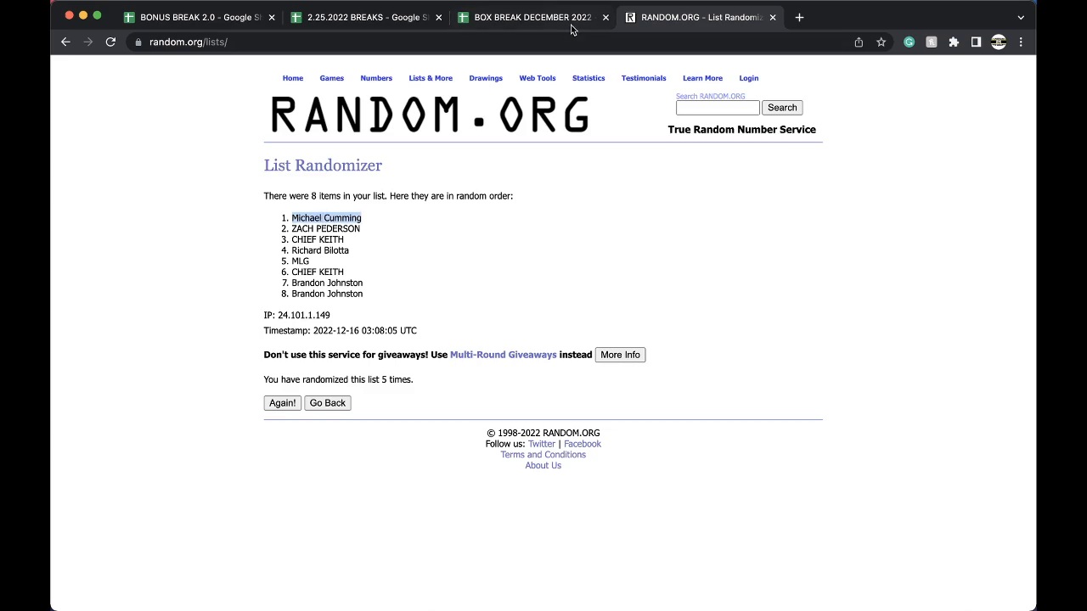
left_click(178, 17)
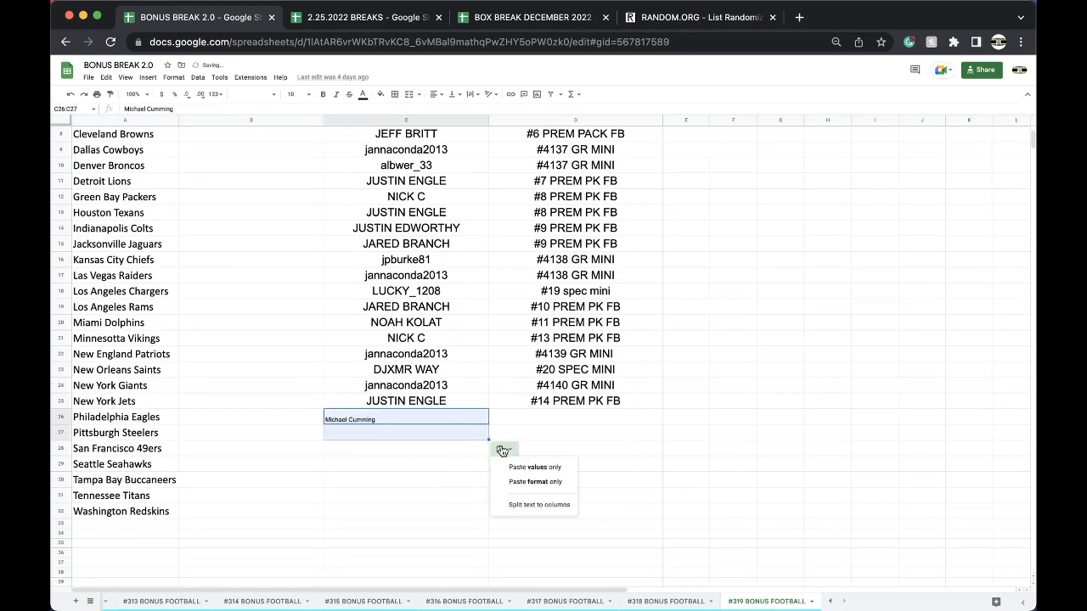
left_click(574, 401)
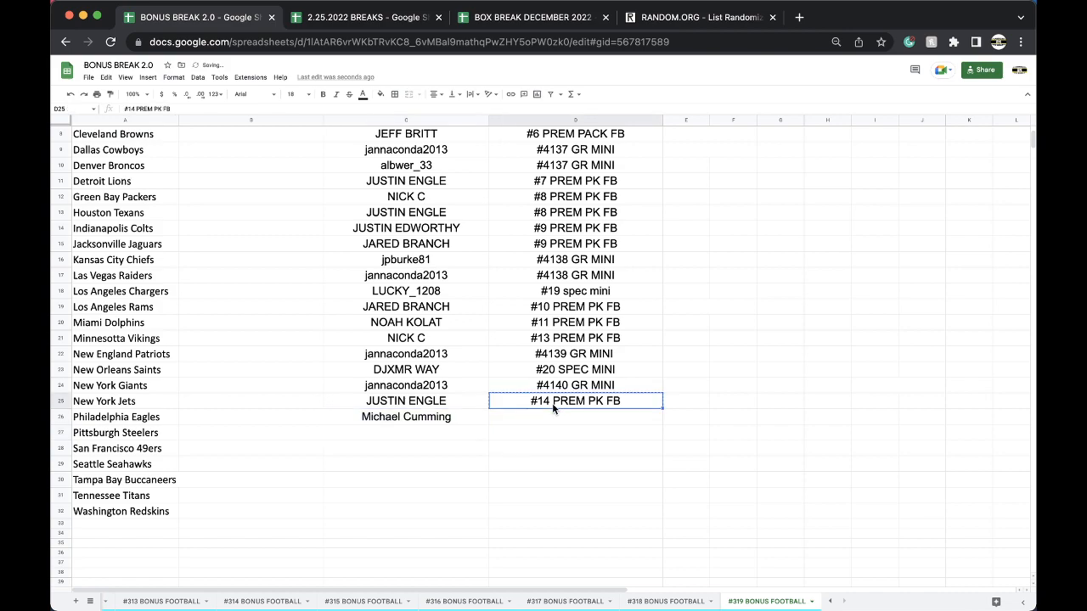
left_click(575, 417)
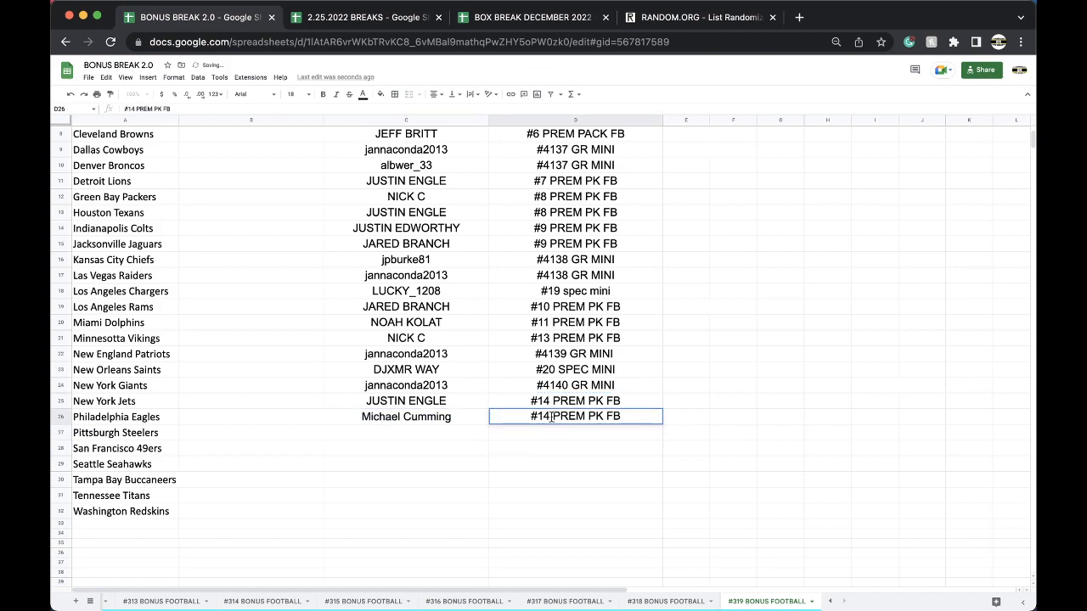
type("#15 PREM PK FB")
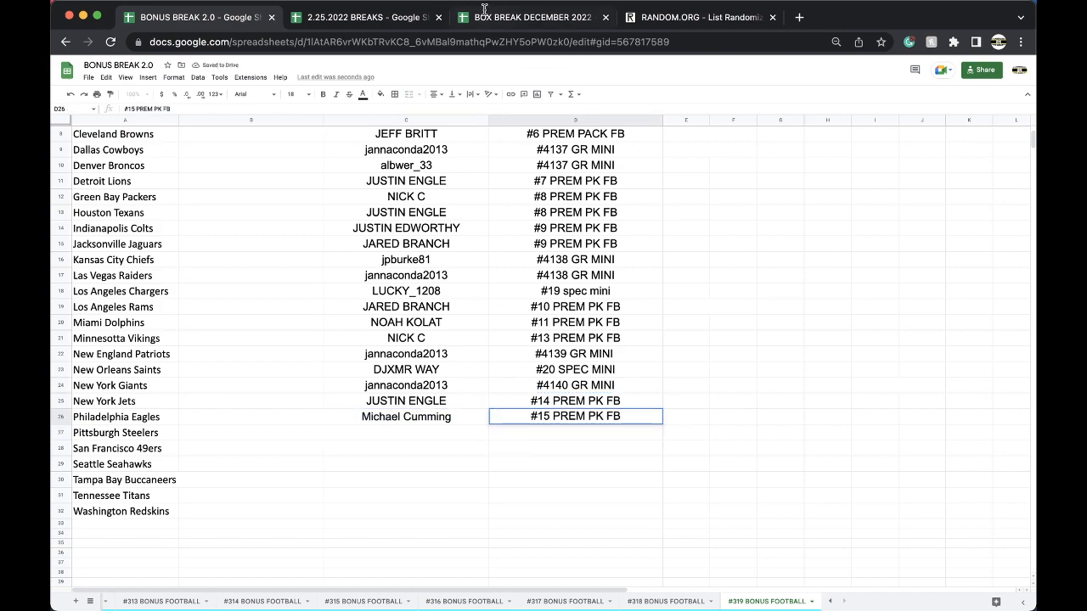
left_click(528, 17)
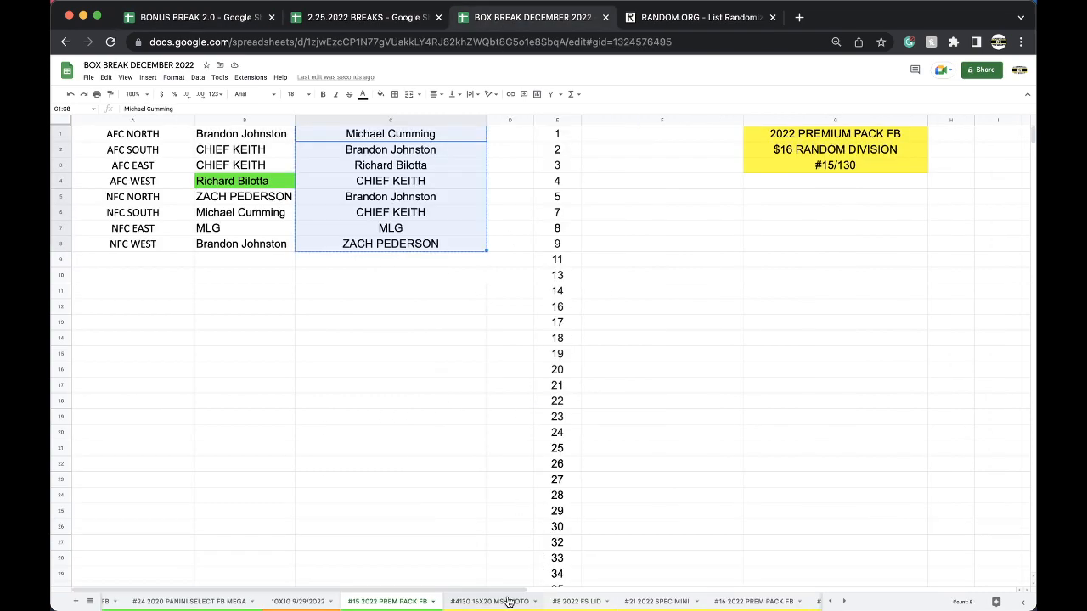
left_click(480, 599)
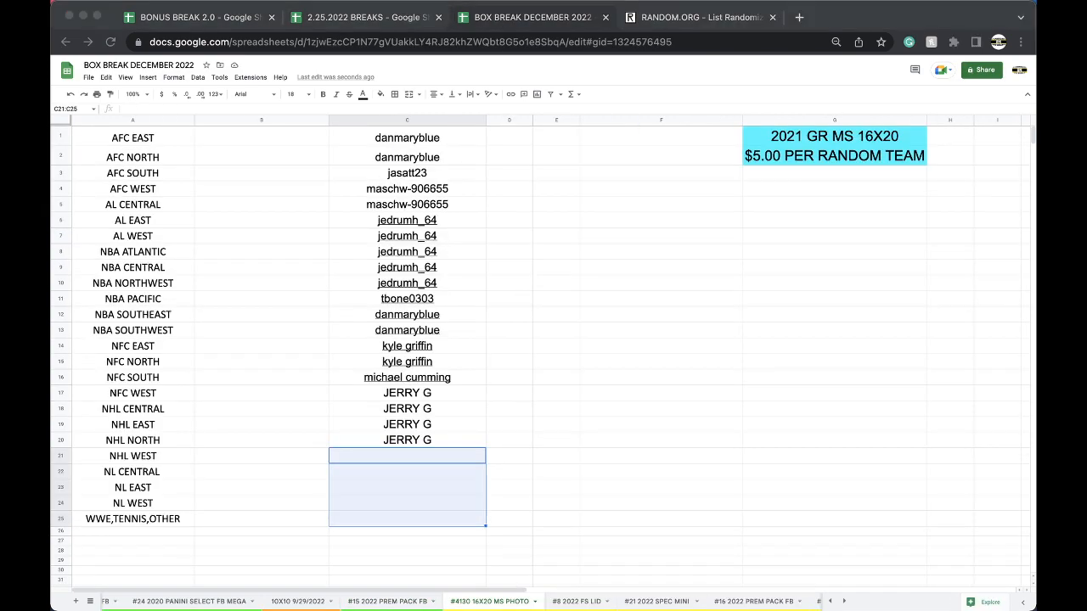